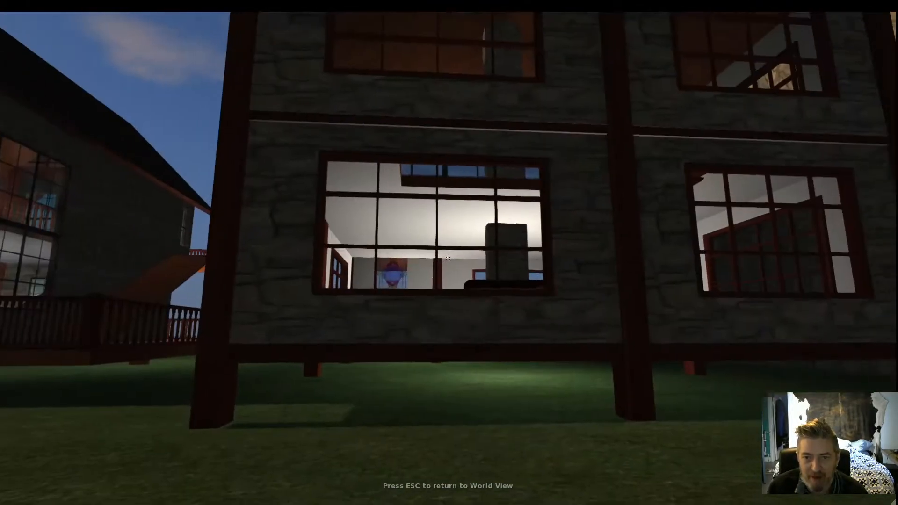
mouse_move(449, 258)
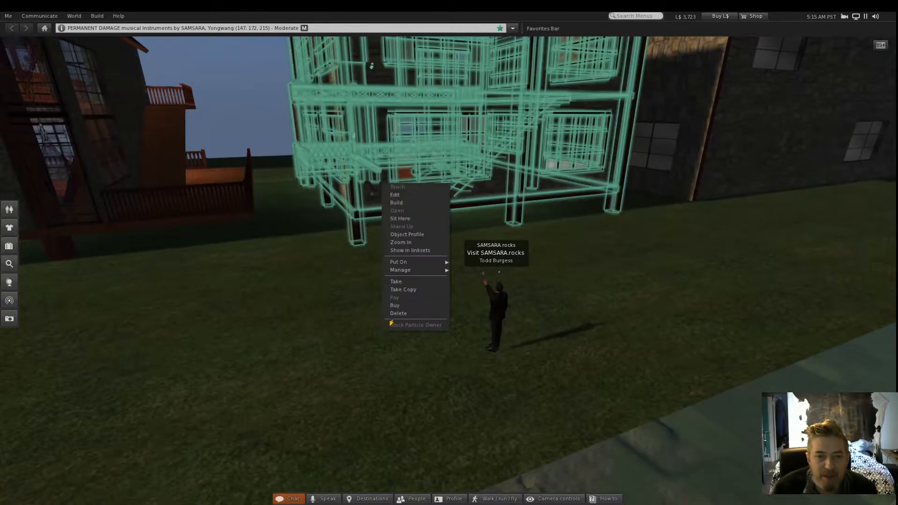
- Put the house into edit mode to reach the lower centre window face's texture settings
left_click(395, 194)
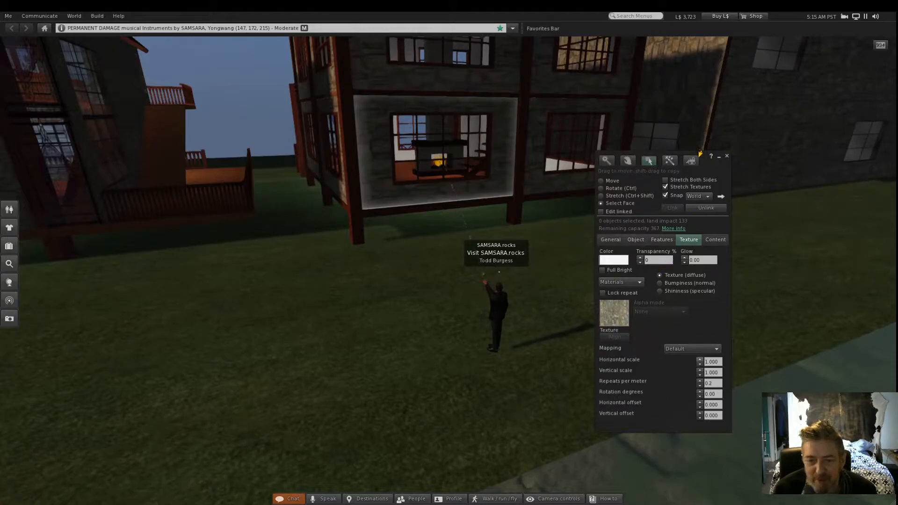
- Set the lower centre wall face's stone texture to horizontal scale 1.1 and vertical scale 1.8
left_click(700, 359)
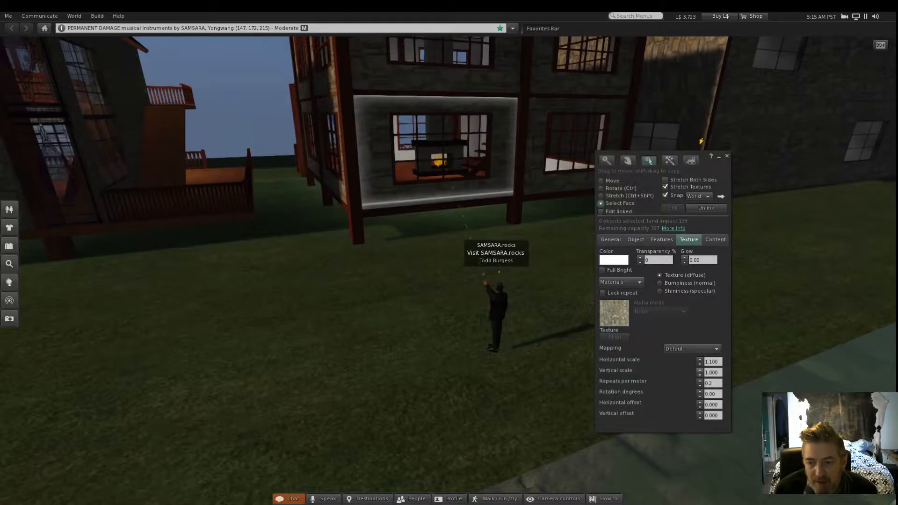
left_click(700, 371)
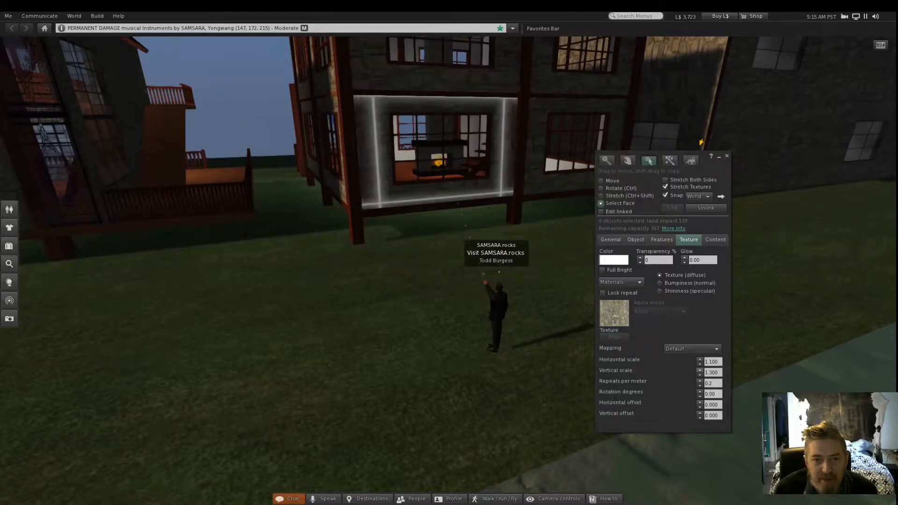
left_click(699, 371)
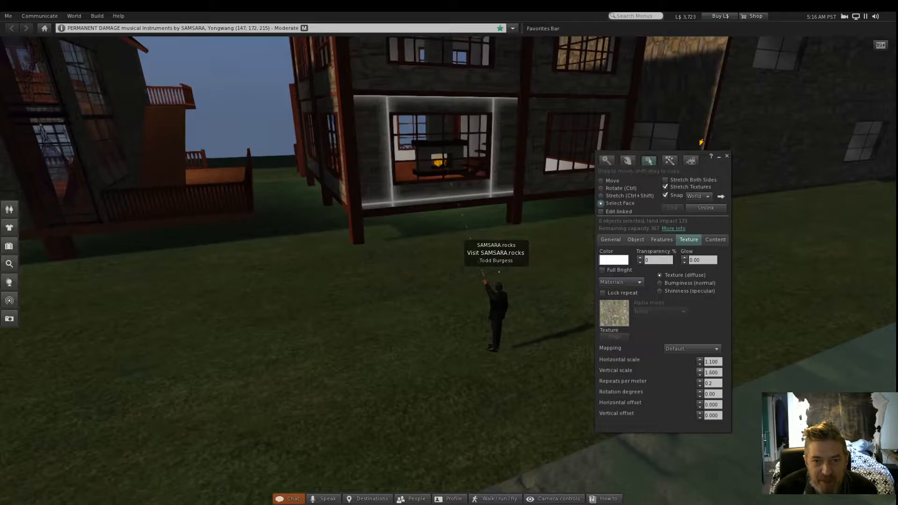
left_click(700, 369)
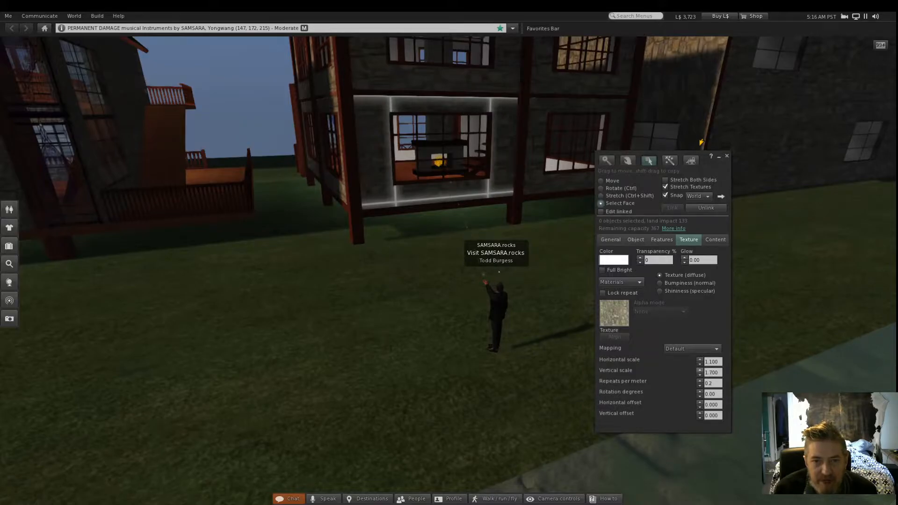
left_click(700, 369)
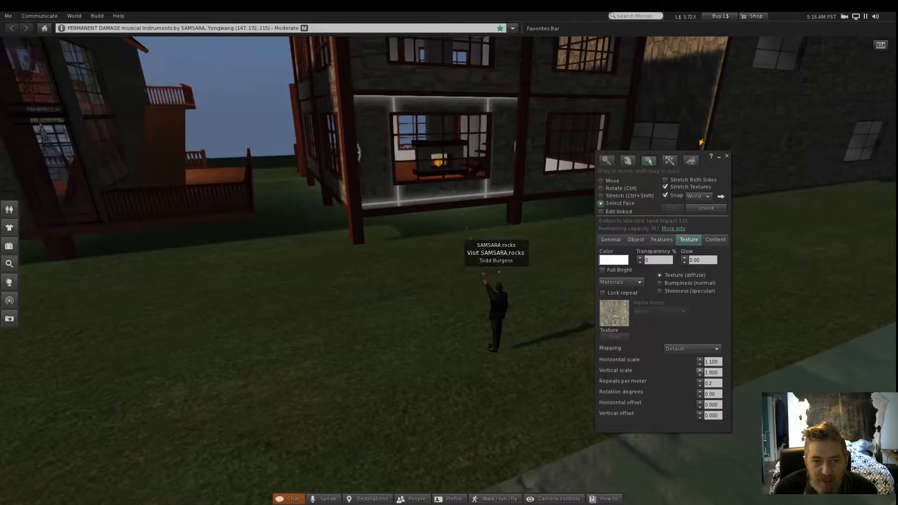
mouse_move(555, 316)
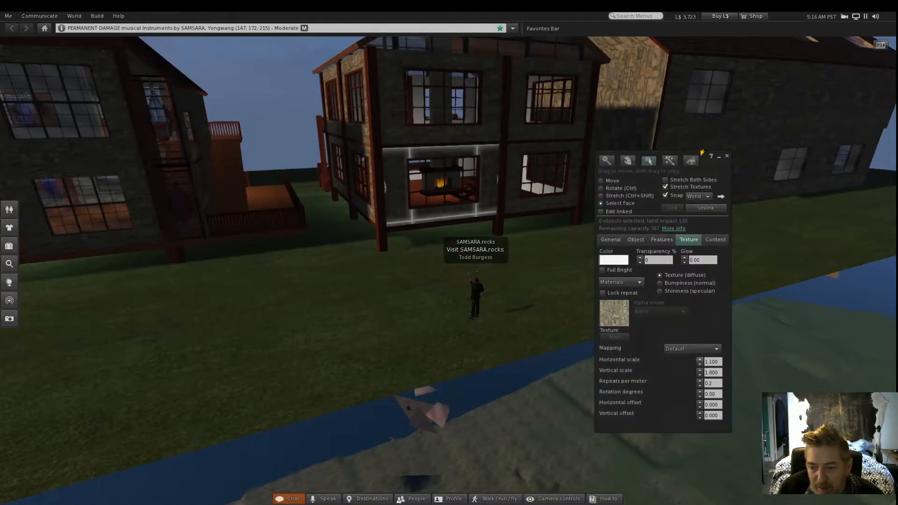
- Raise the centre face's horizontal scale to 1.3 and check the right-hand window faces (1.4 by 1.6)
left_click(700, 360)
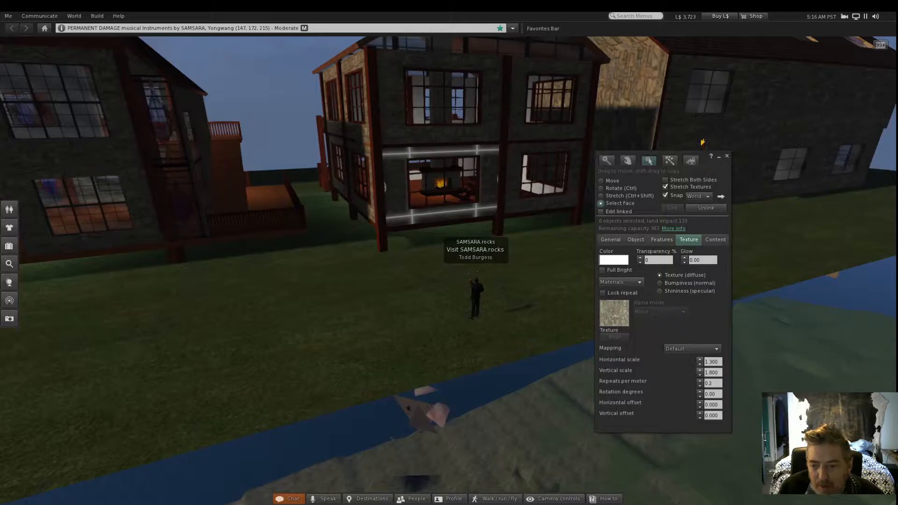
left_click(700, 367)
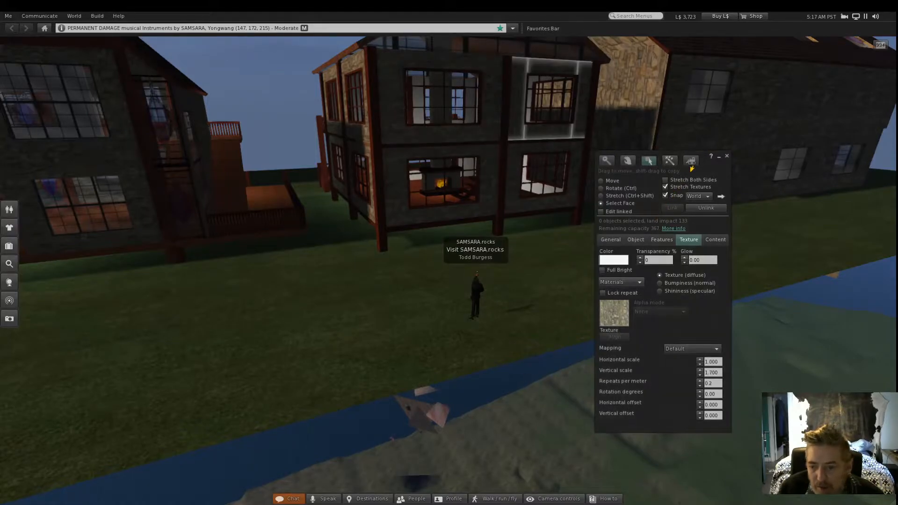
left_click(700, 359)
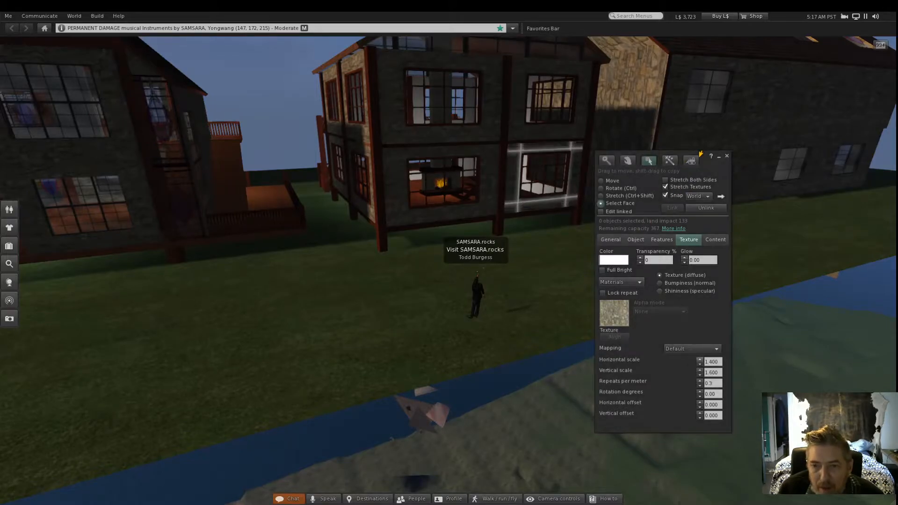
left_click(700, 370)
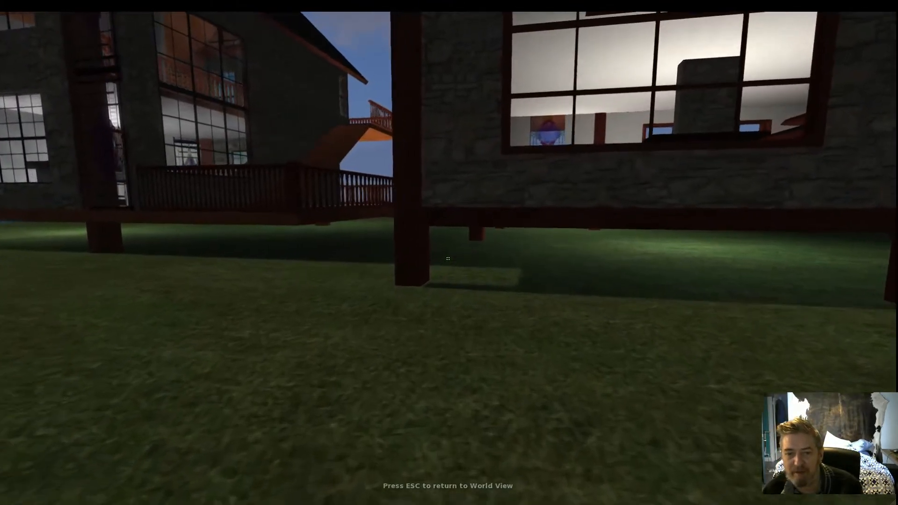
mouse_move(449, 258)
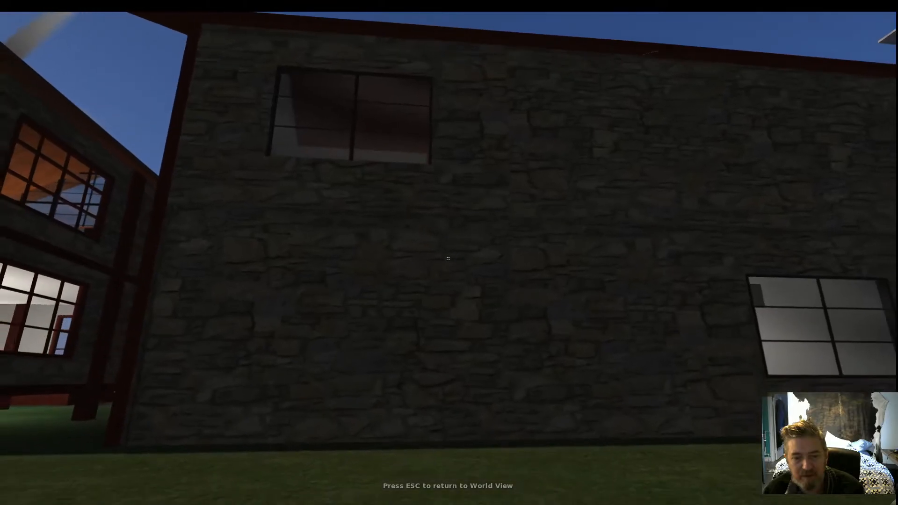
- Leave first-person mouselook and return to world view after inspecting the stone walls
key("Escape")
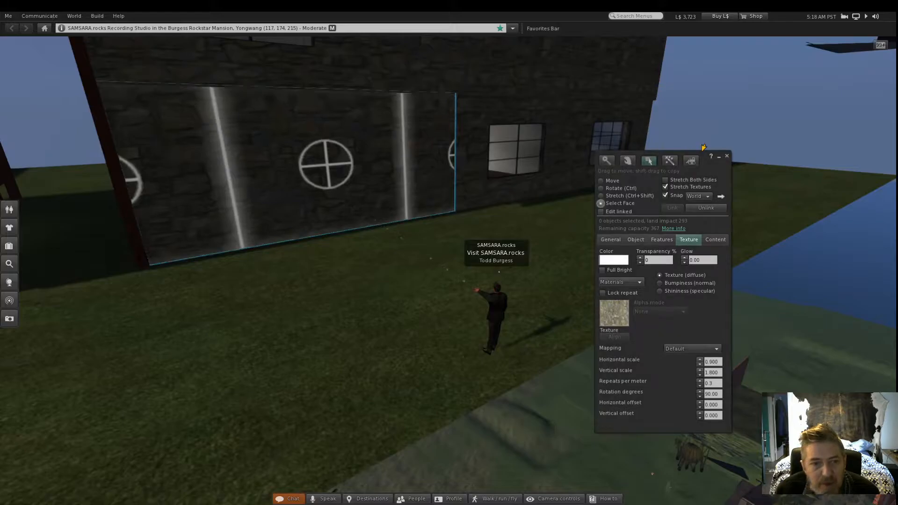
- Select the tall stone face with the round window, reading scale 1.0 by 1.0, 0.1 repeats, rotation 0
left_click(700, 362)
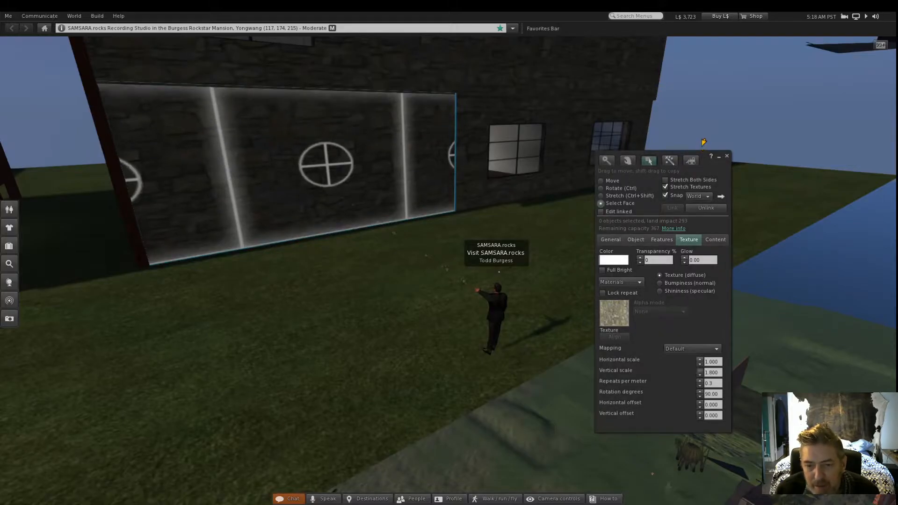
left_click(711, 373)
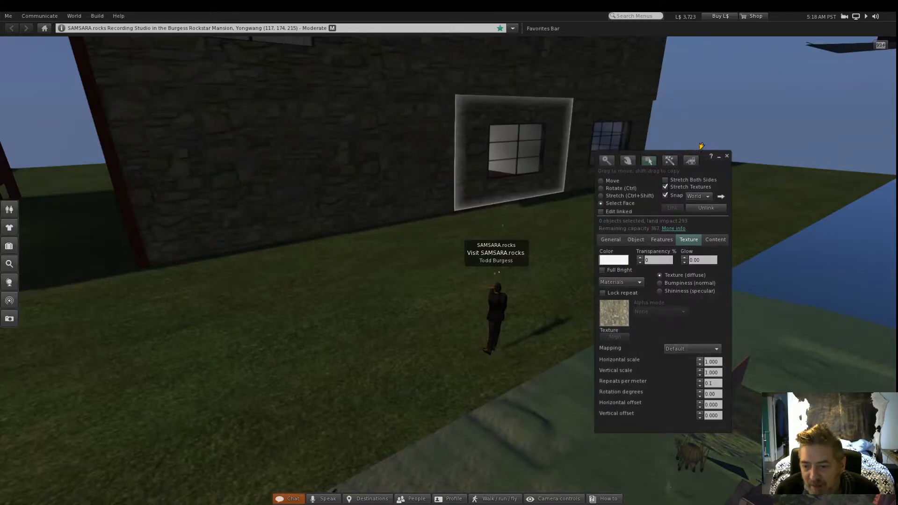
left_click(700, 370)
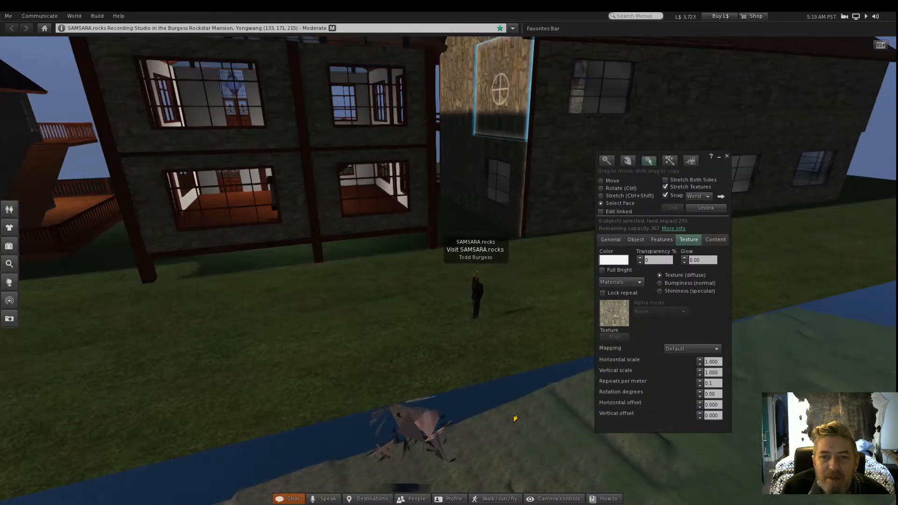
- Rotate the small round-window panel's texture to 90 degrees
left_click(711, 394)
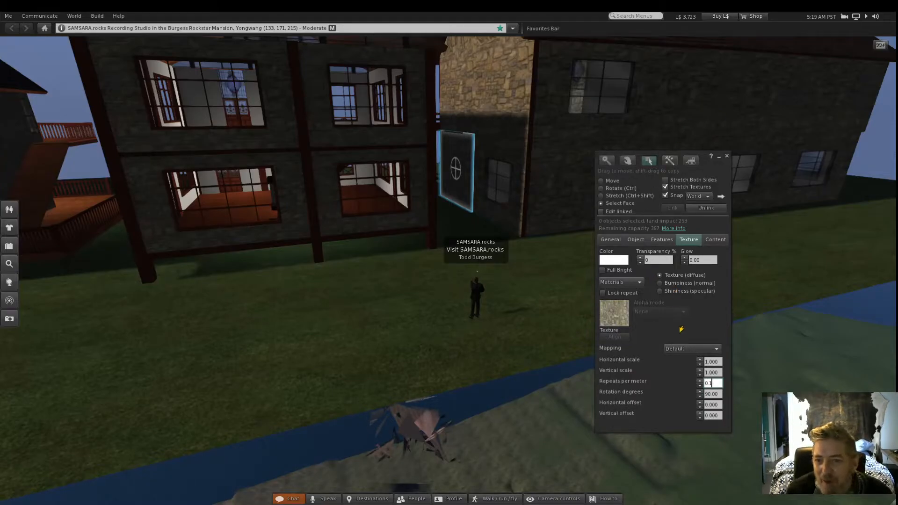
left_click(726, 156)
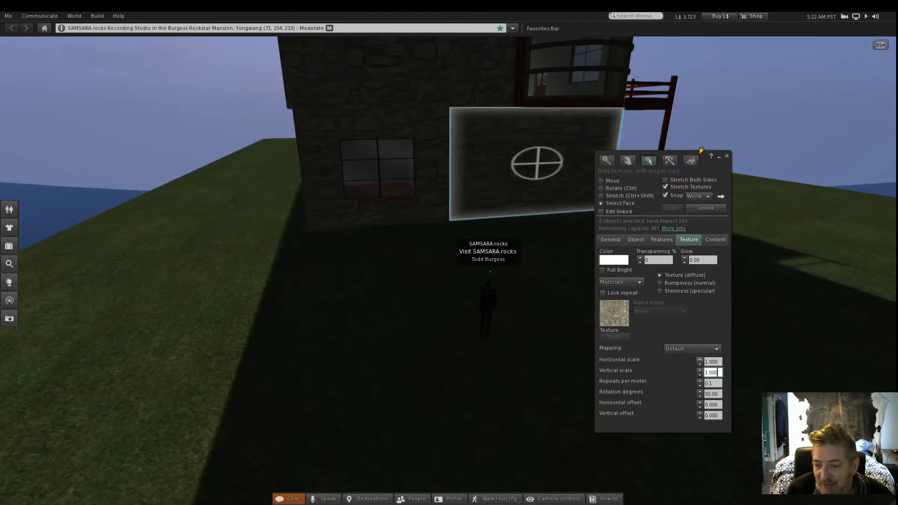
- Scale the large round-window panel's texture to 0.7 by 1.2 at 0.2 repeats and walk toward the club house
left_click(700, 361)
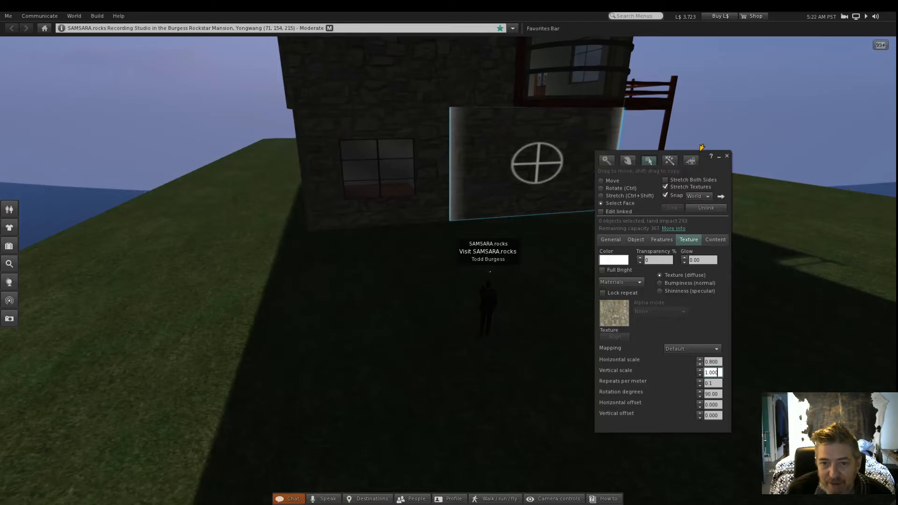
left_click(700, 363)
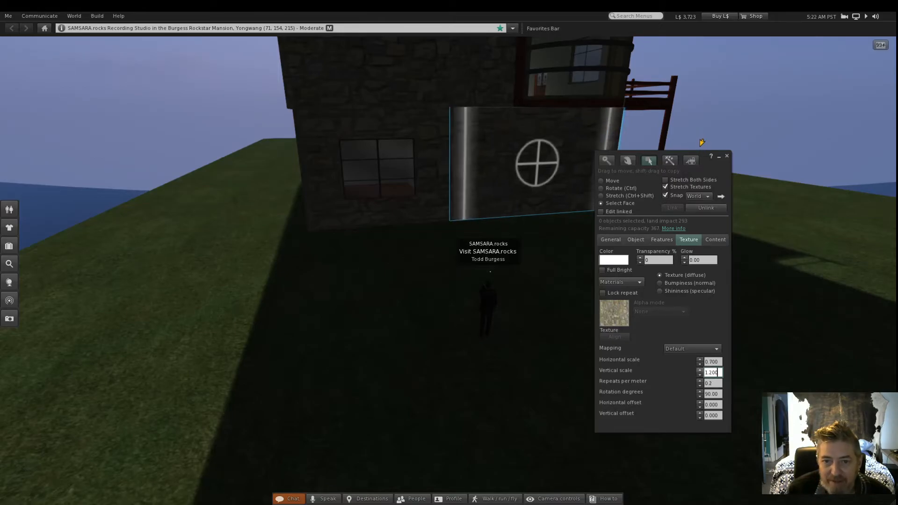
left_click(700, 370)
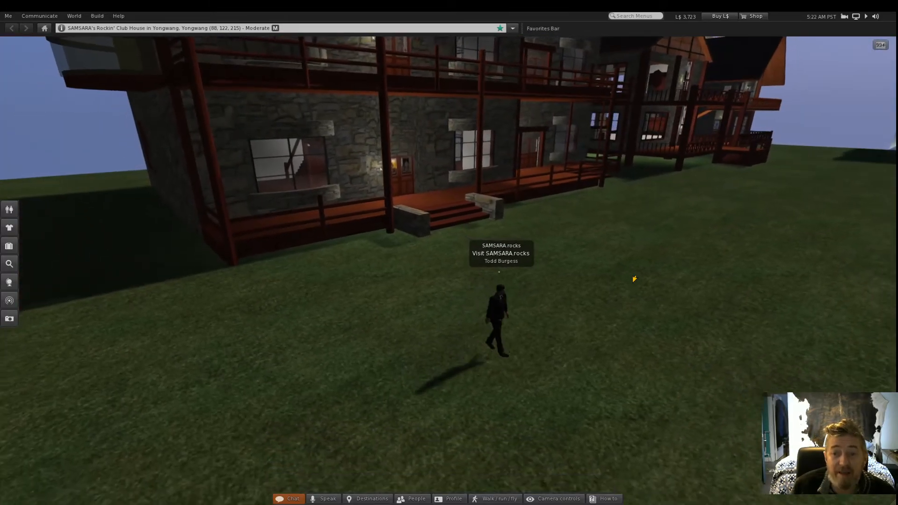
key("W")
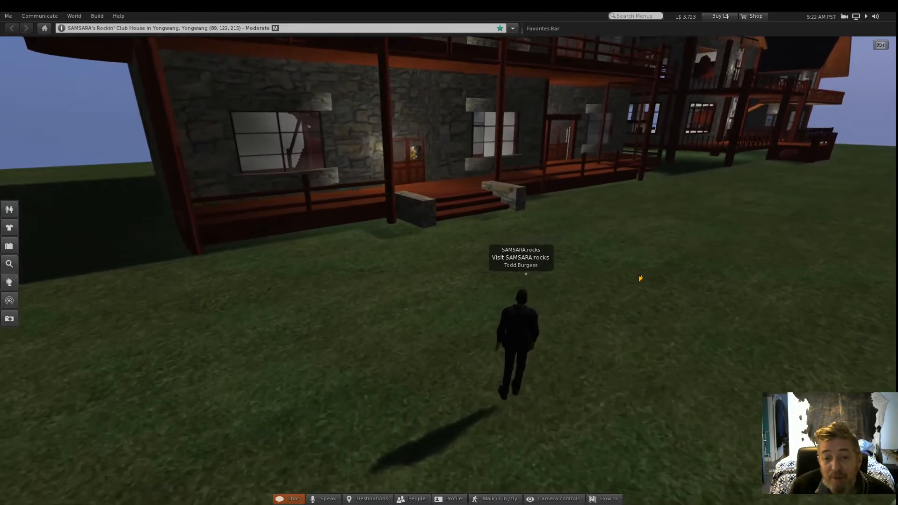